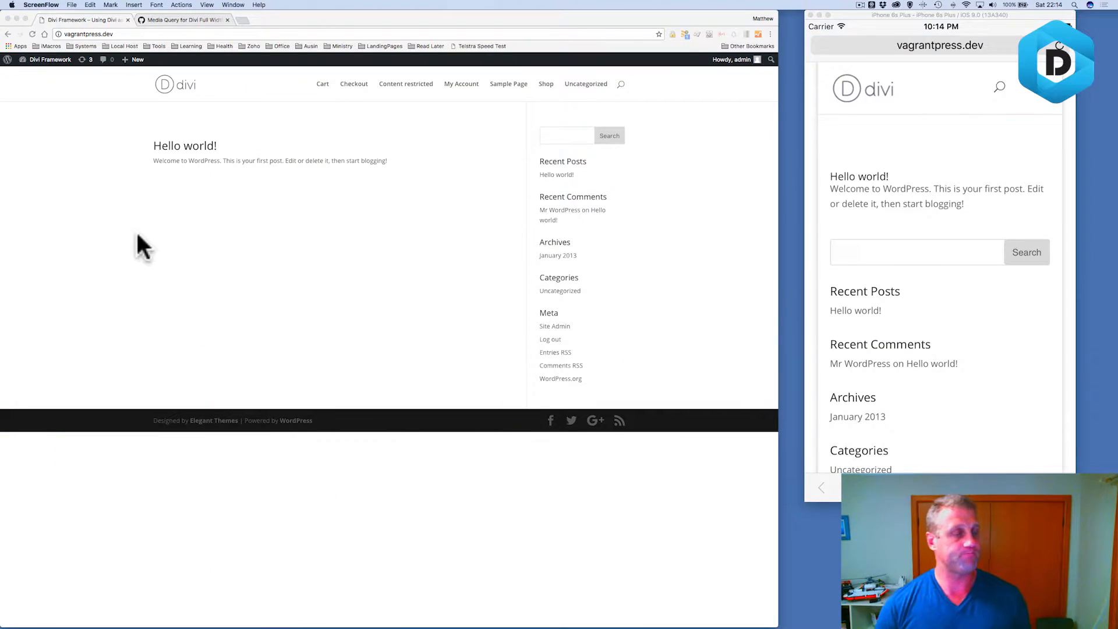
mouse_move(48, 109)
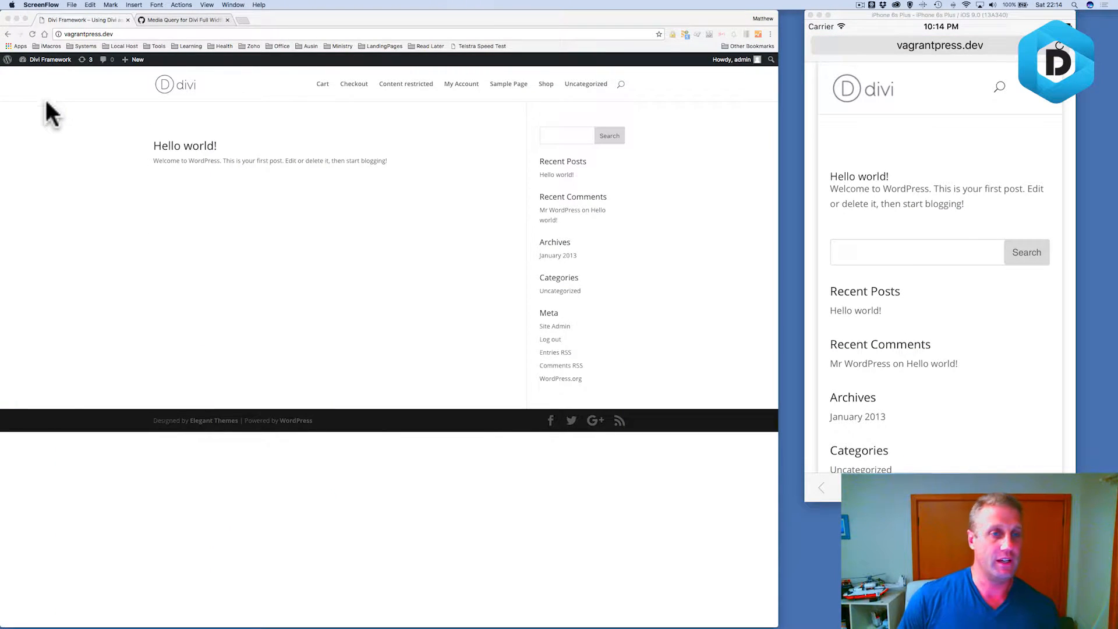
Open the Divi Theme Customizer's General Settings > Layout Settings panel, where boxed layout is enabled.
click(52, 59)
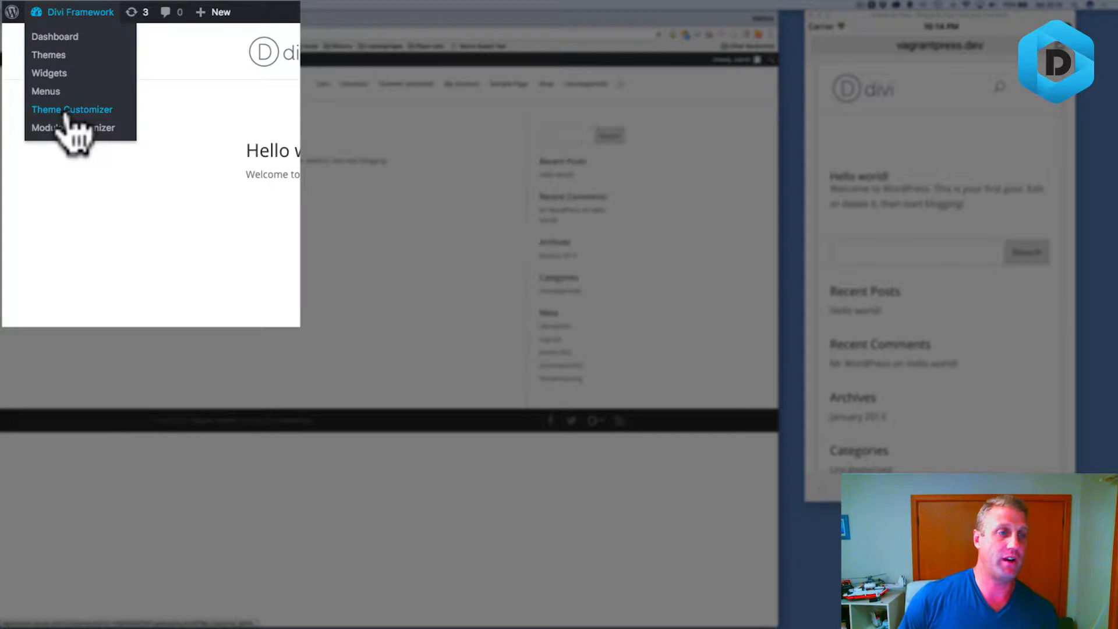
click(72, 110)
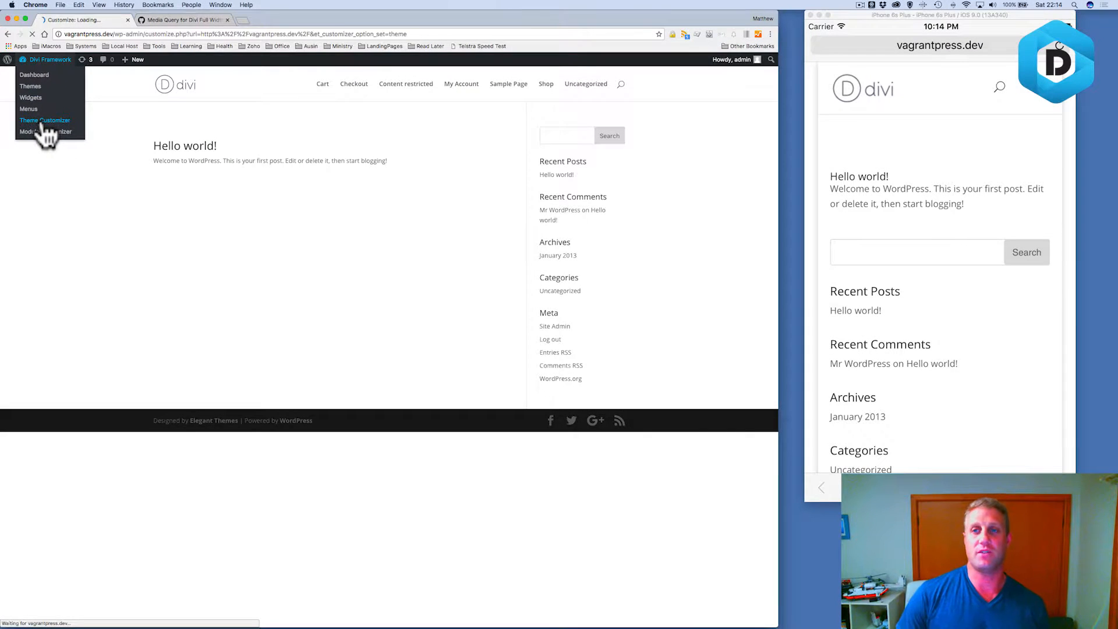
click(45, 120)
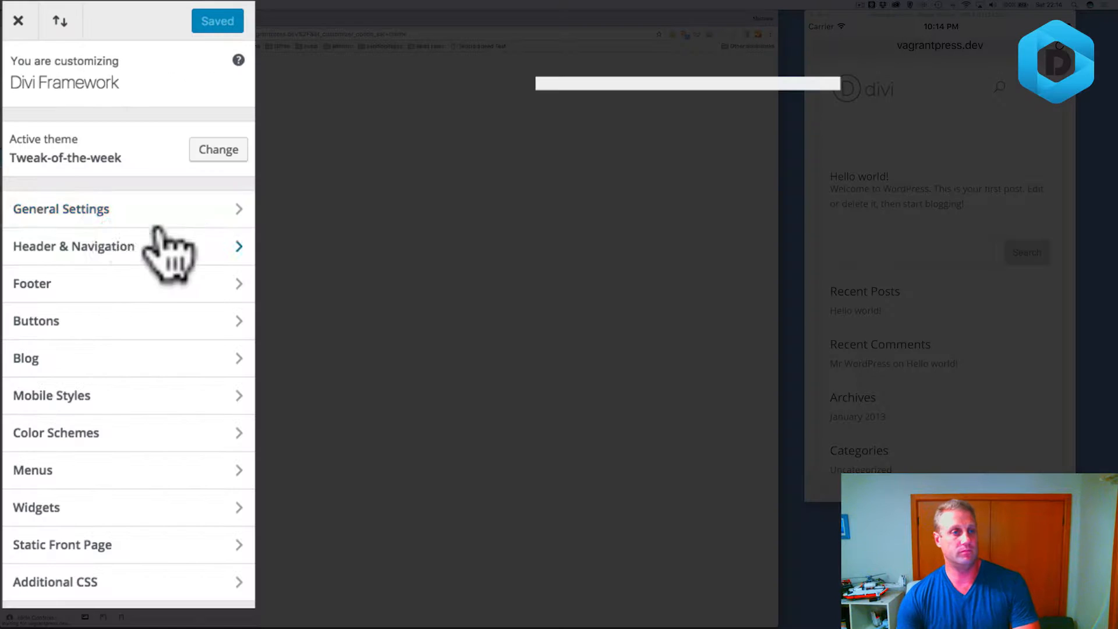
click(61, 208)
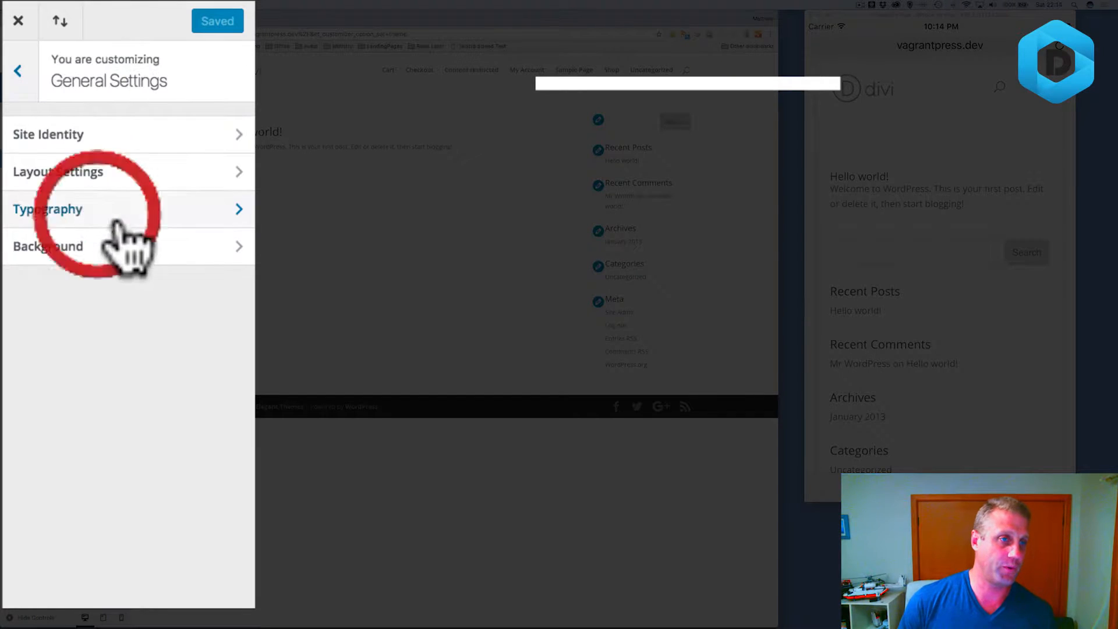
click(58, 171)
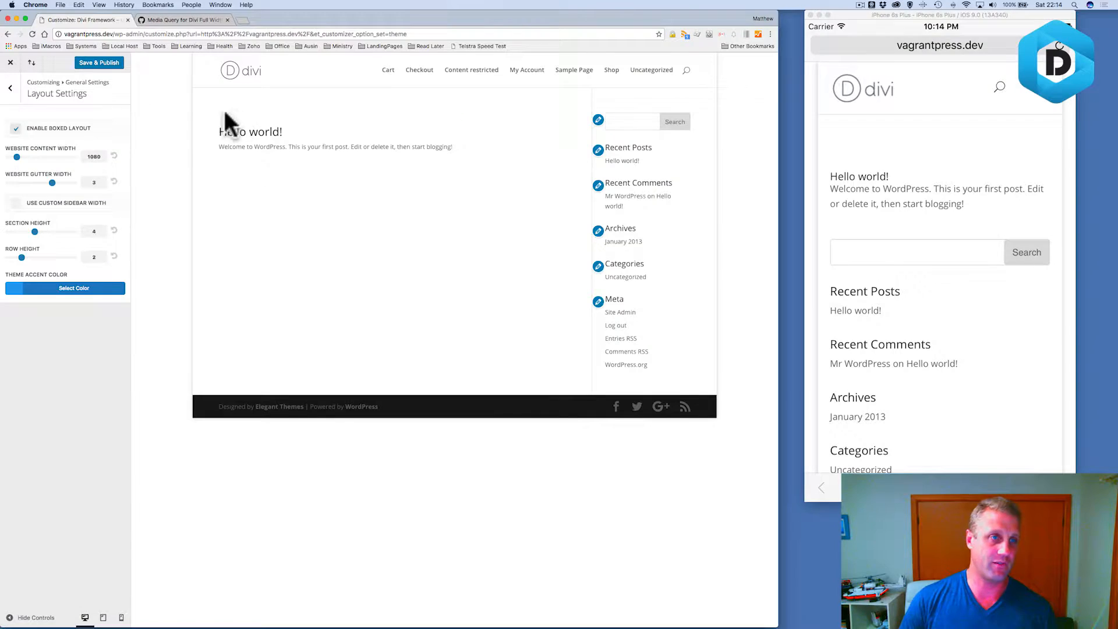
Reload vagrantpress.dev on the simulated iPhone and scroll to inspect the boxed side margins.
click(99, 63)
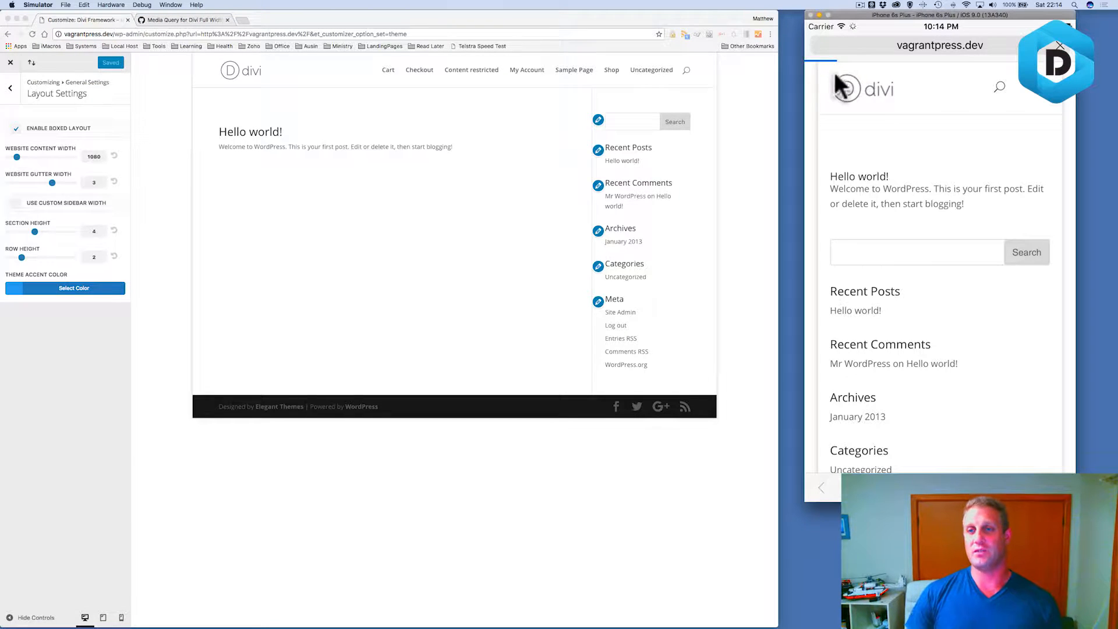
mouse_move(899, 88)
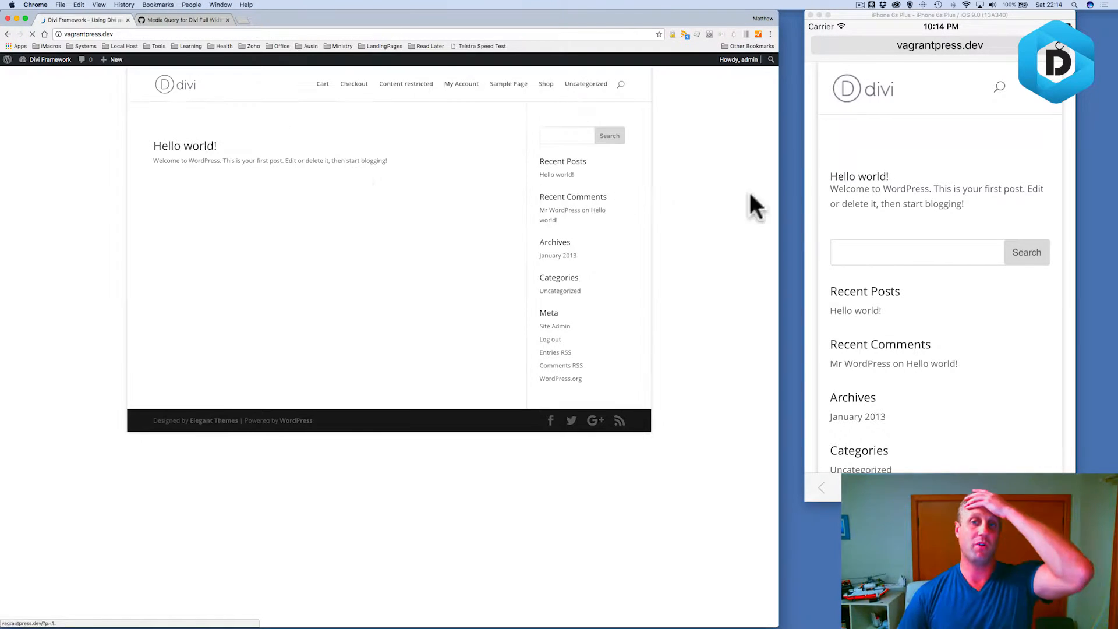
mouse_move(1075, 138)
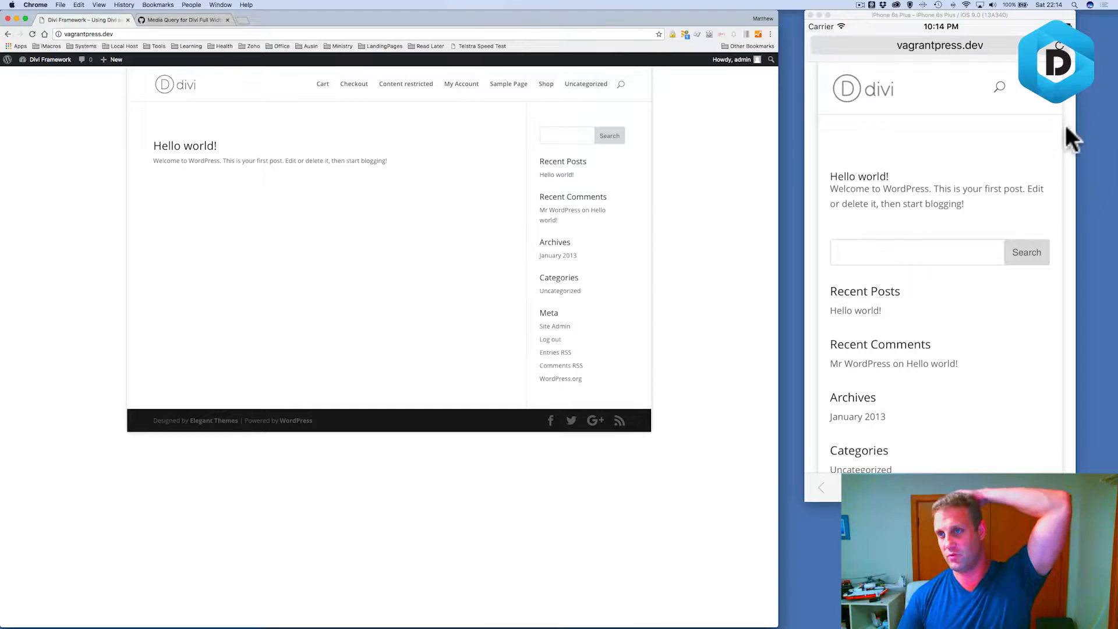
mouse_move(816, 87)
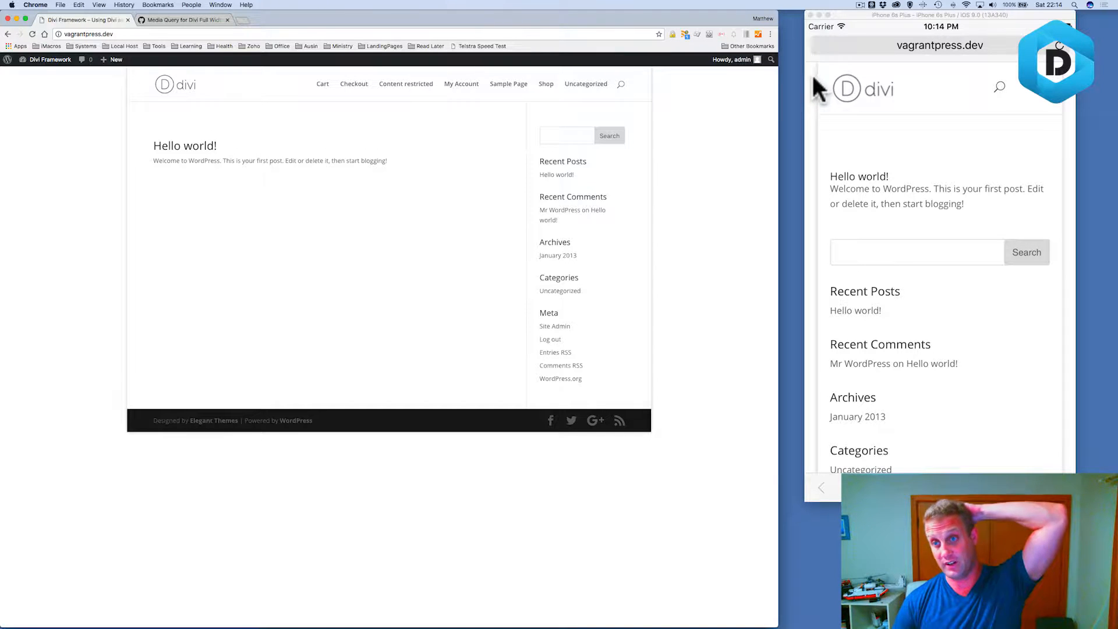
mouse_move(905, 242)
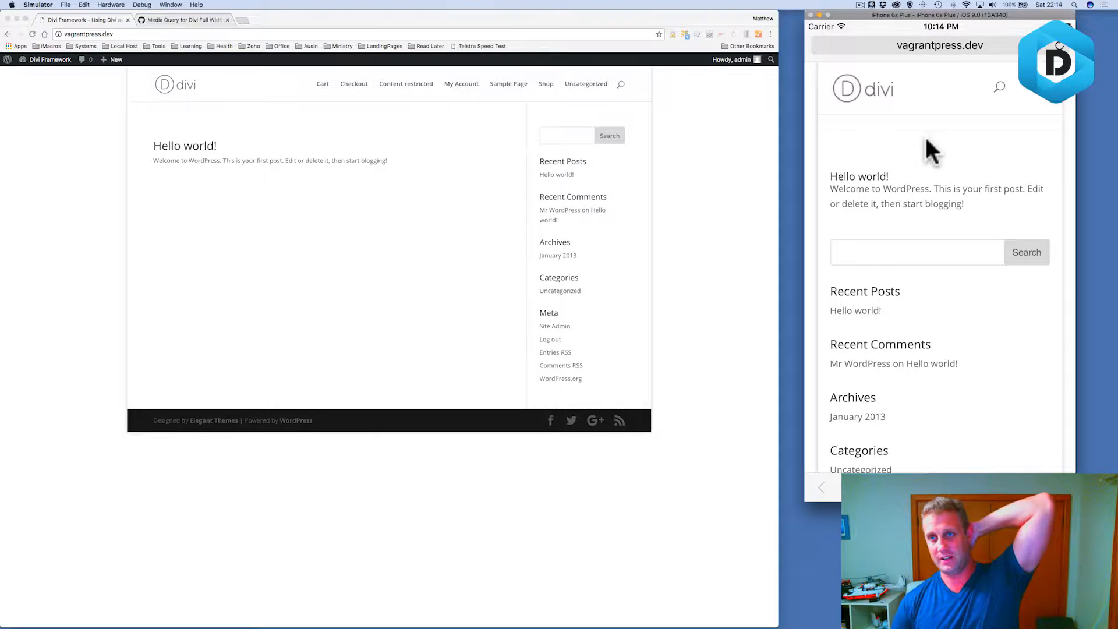
scroll(down, 3)
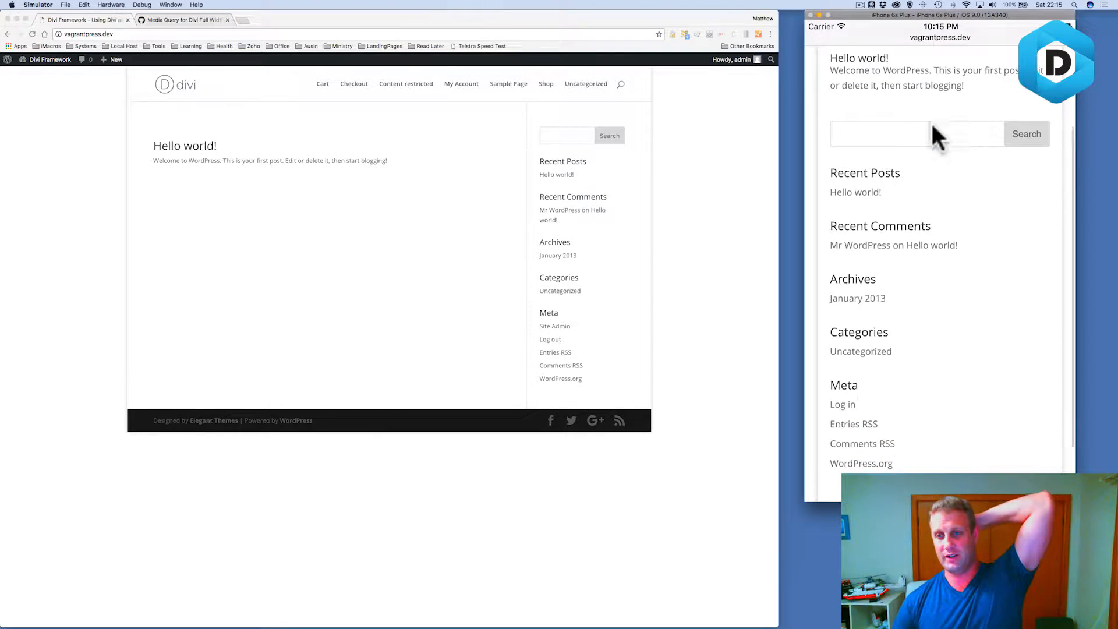
scroll(down, 3)
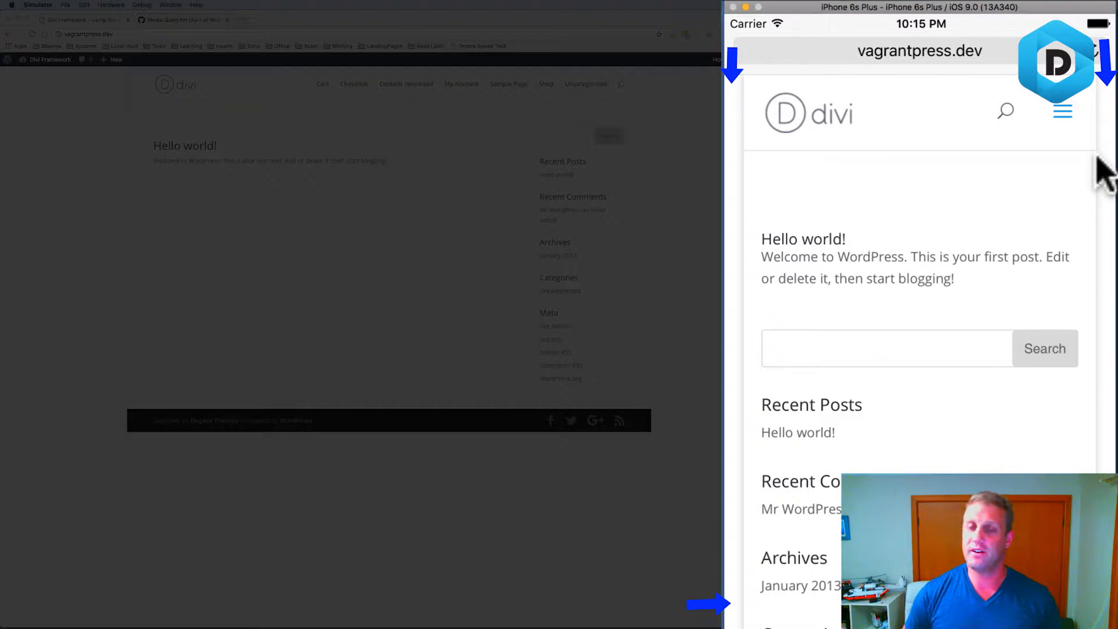
mouse_move(907, 25)
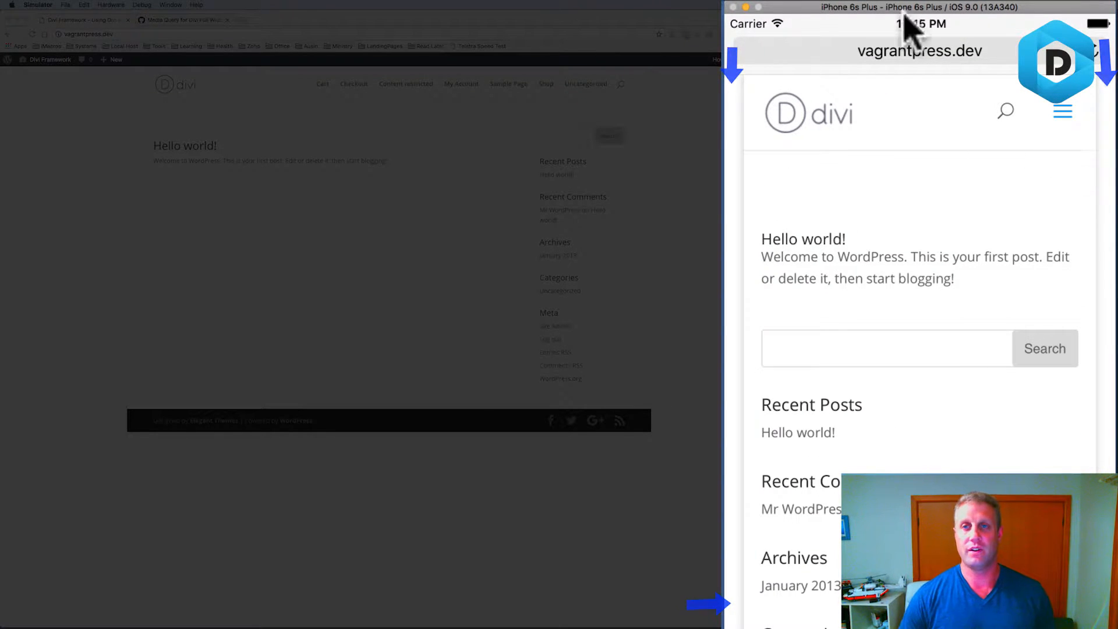
Preview the site as an iPhone 5 in DevTools, then close DevTools for desktop view.
click(692, 57)
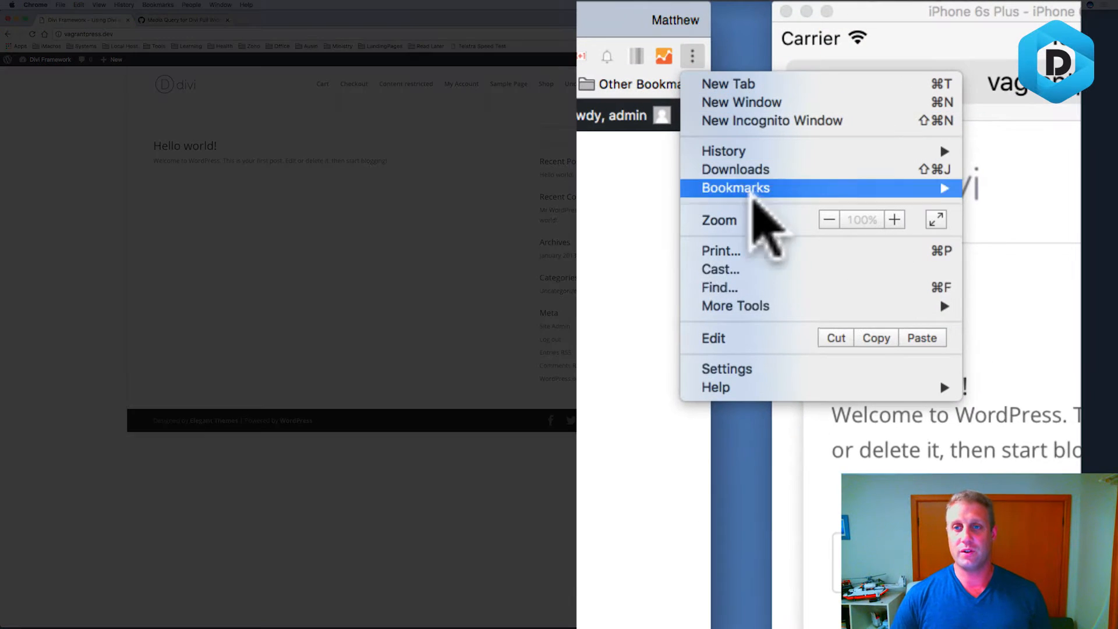
mouse_move(736, 306)
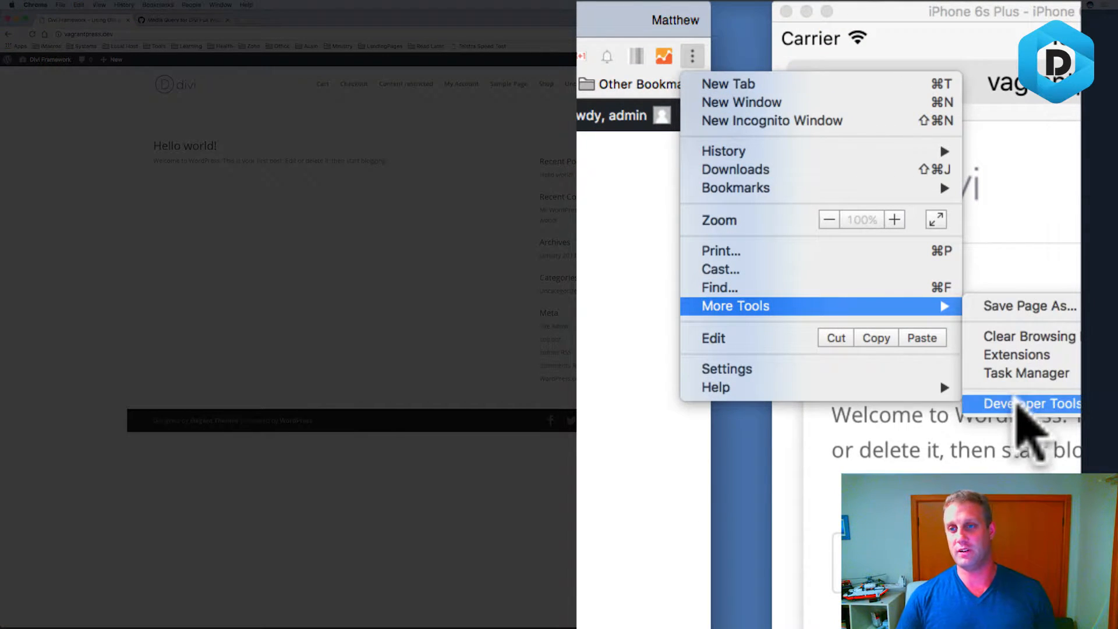
click(1022, 404)
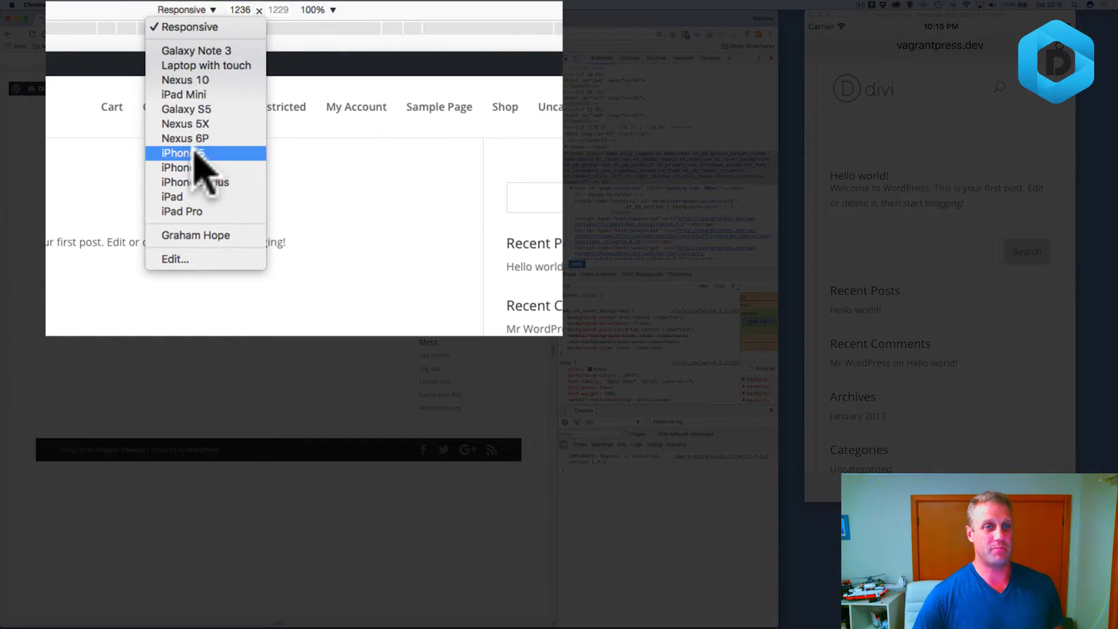
click(186, 152)
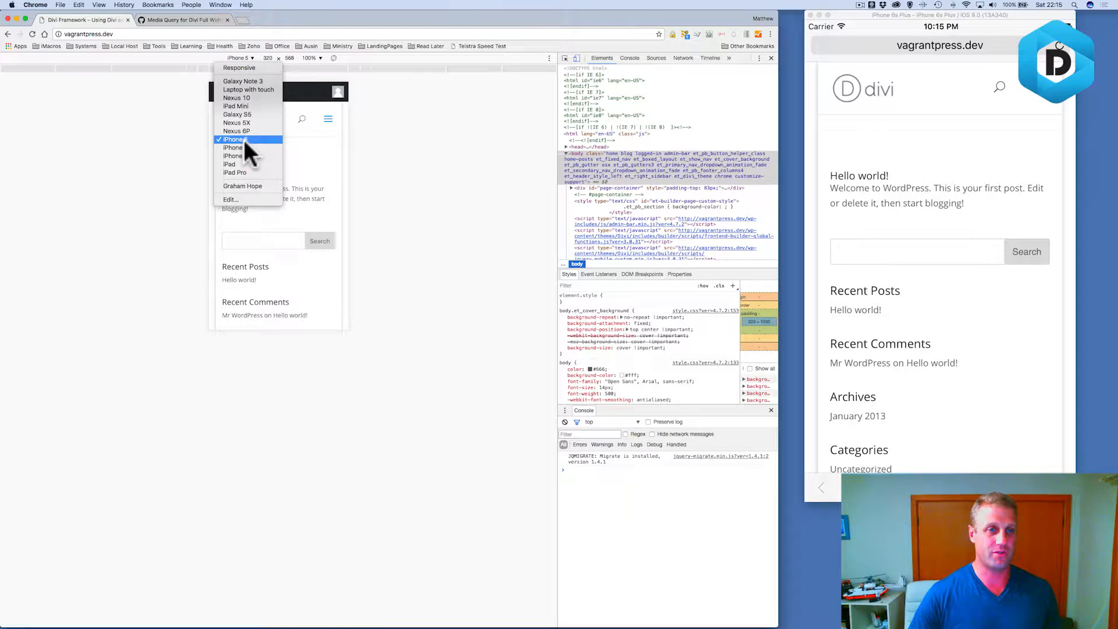
click(237, 114)
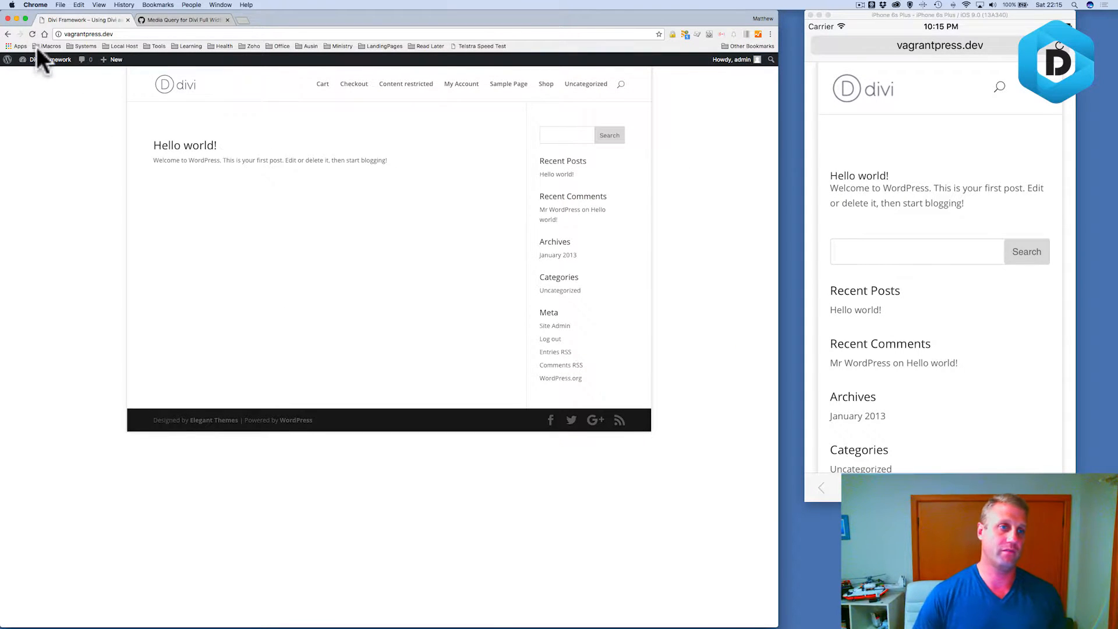
Go from the Dashboard to Divi > Theme Options and enlarge the empty Custom CSS box.
click(45, 59)
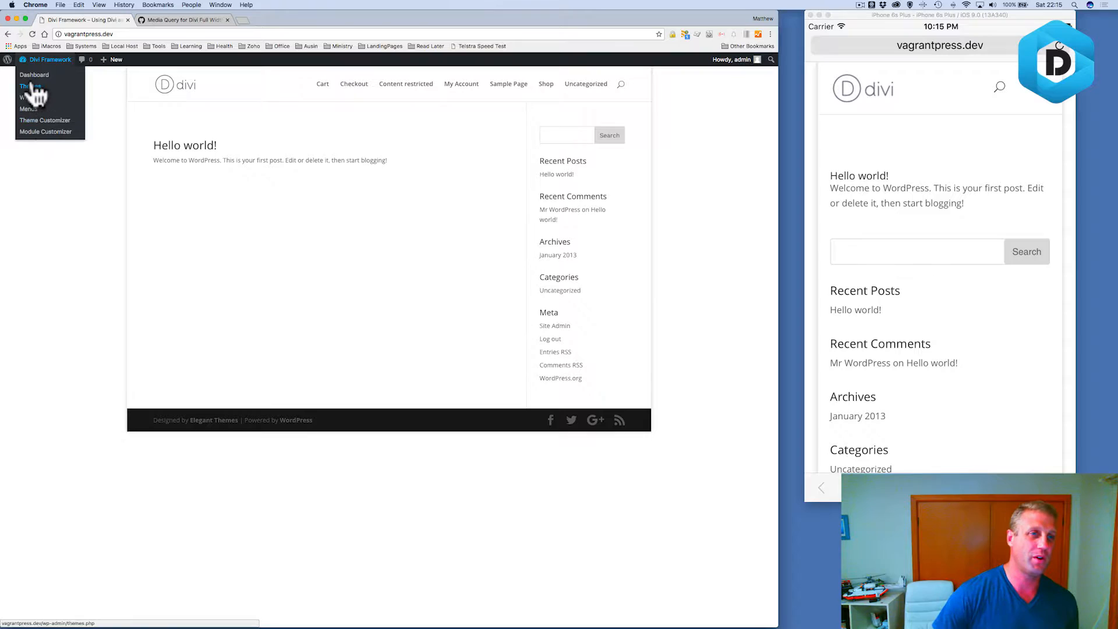
click(34, 75)
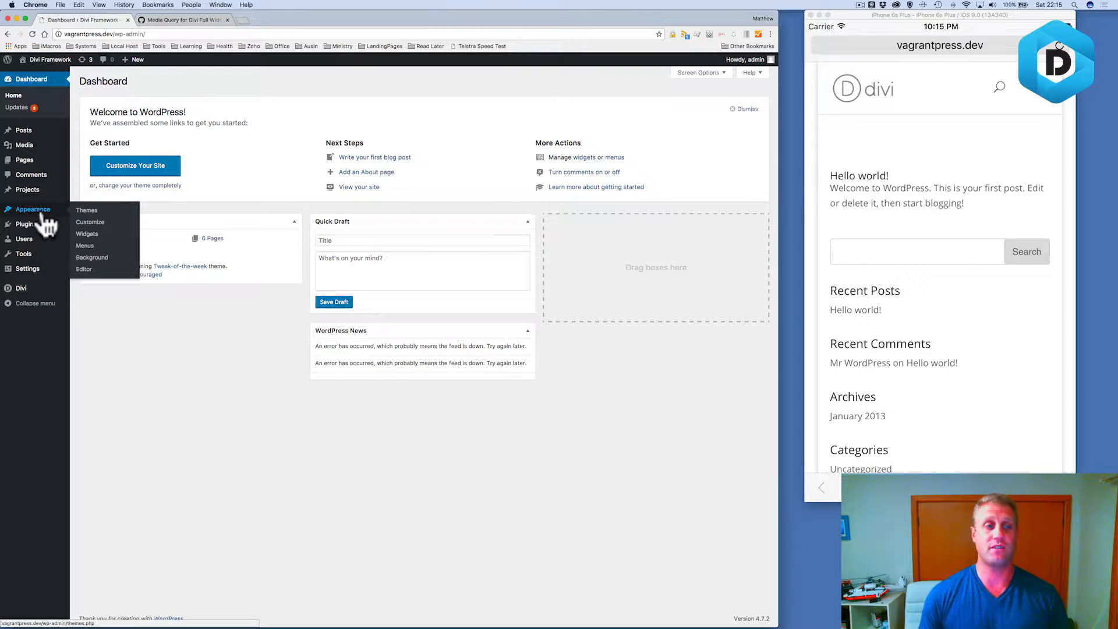
click(20, 287)
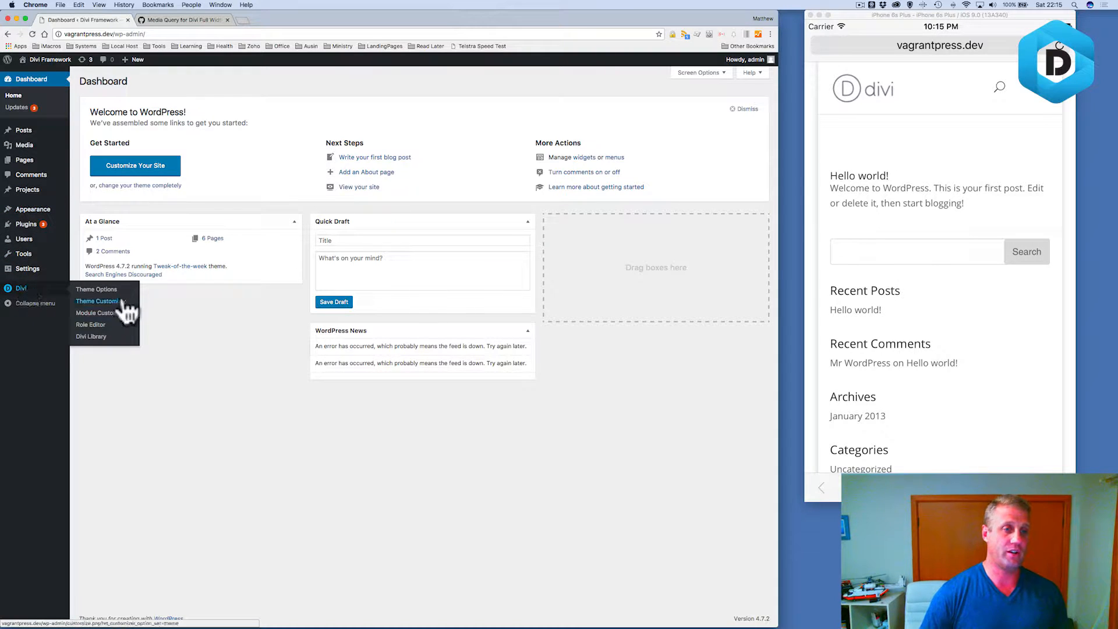
click(96, 289)
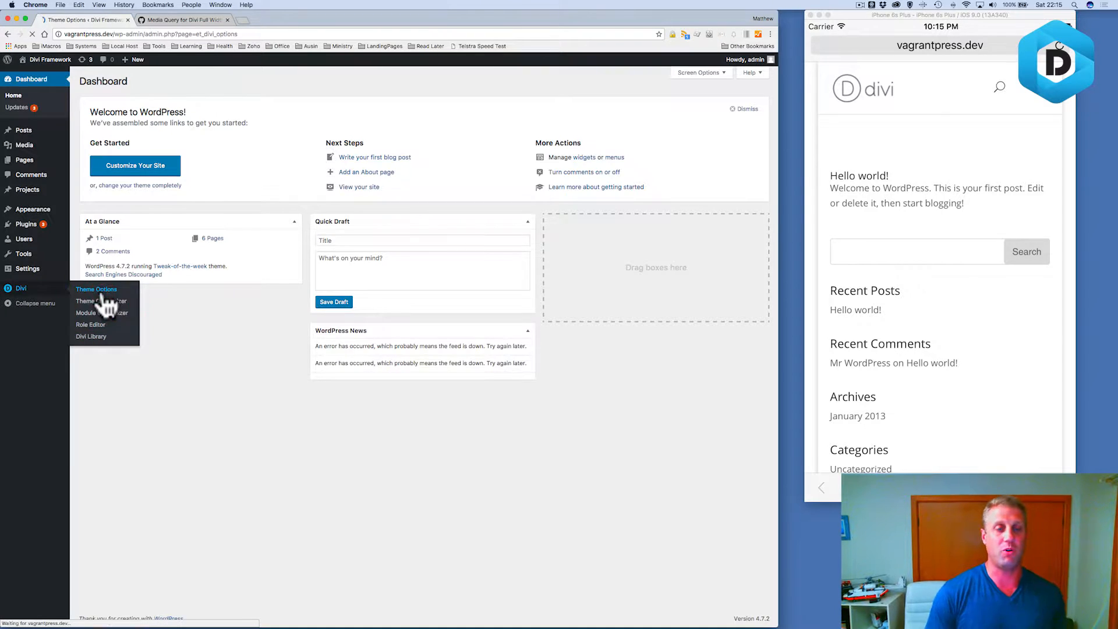
click(96, 289)
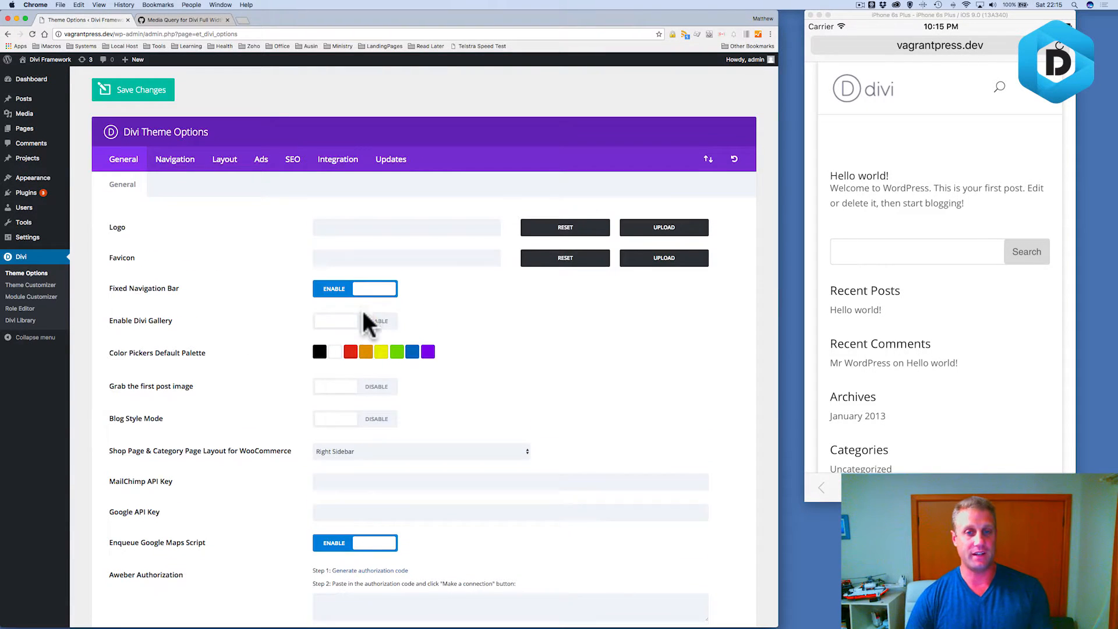
scroll(down, 3)
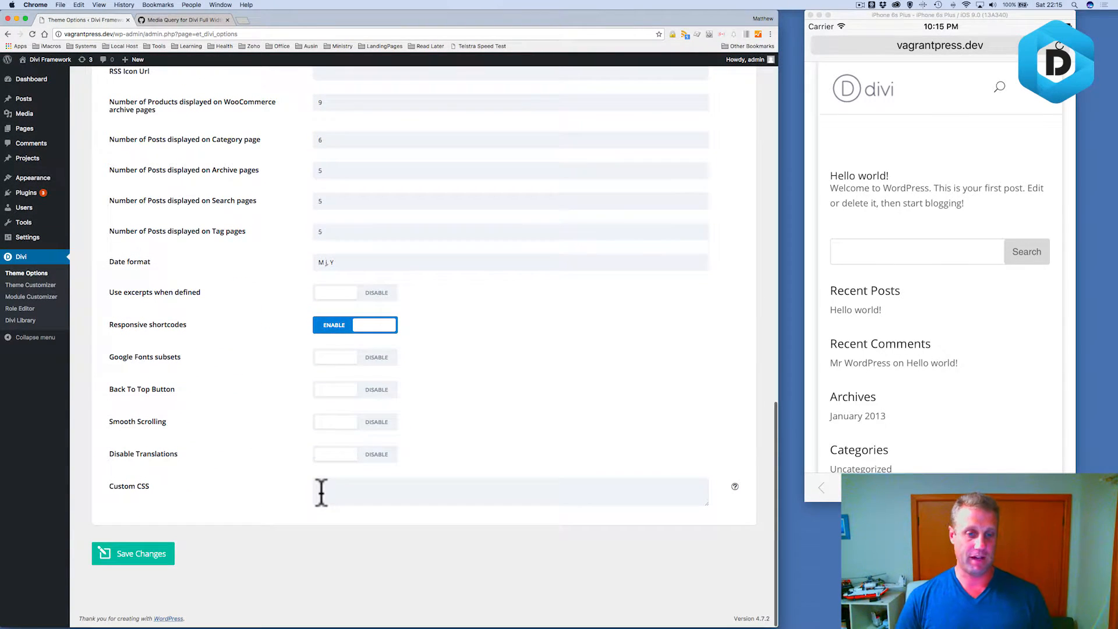
drag(706, 506, 710, 575)
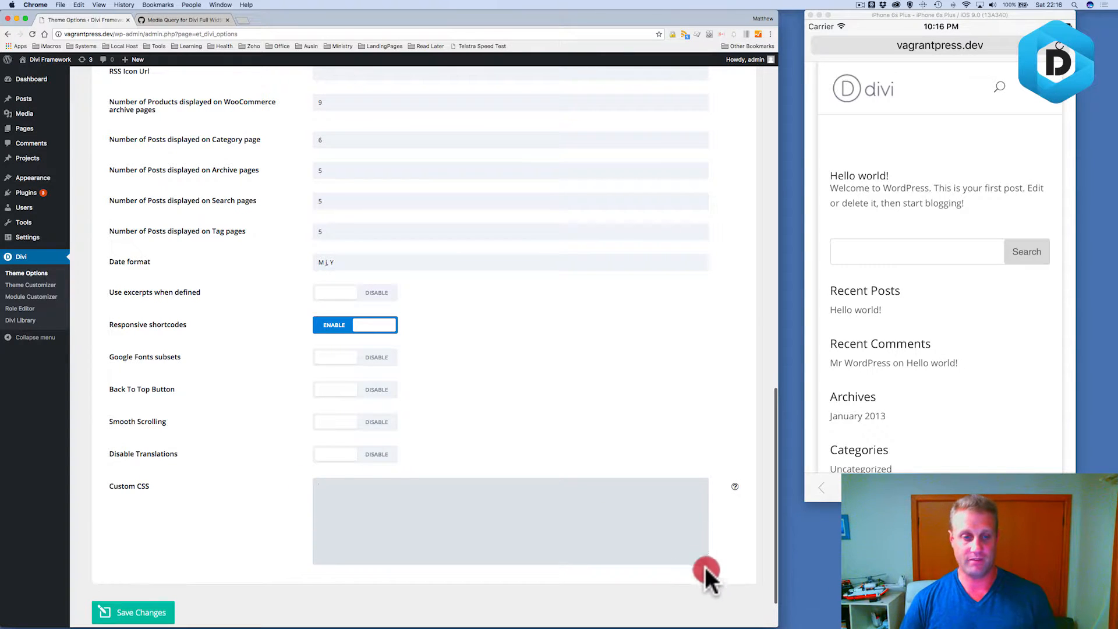
Copy the Media Query for Divi Full Width code from the Gist into Theme Options.
click(168, 19)
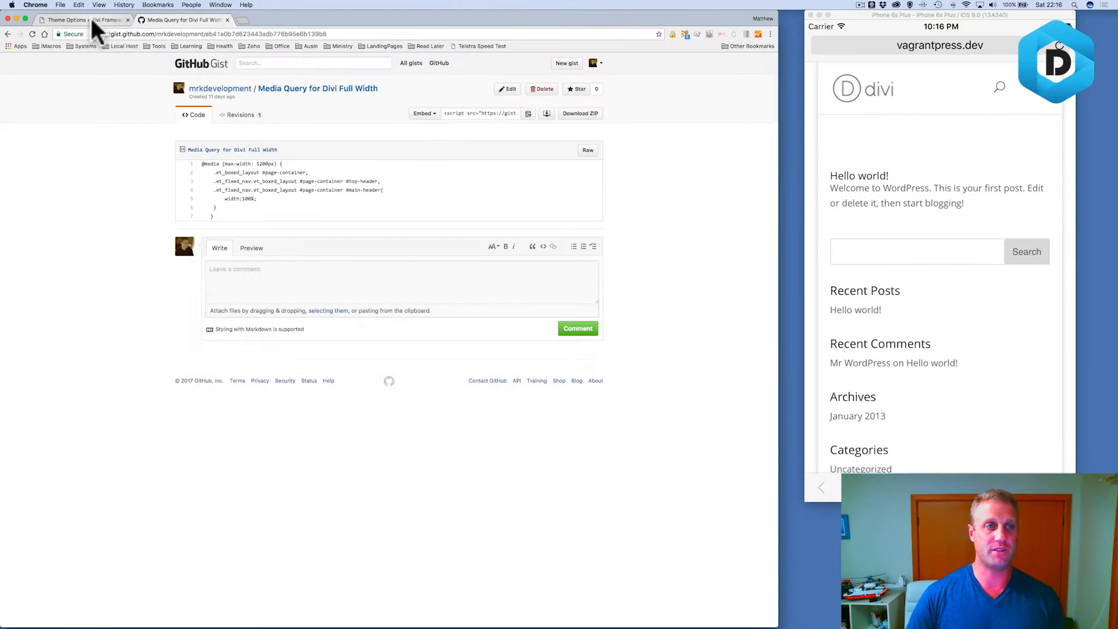
click(64, 19)
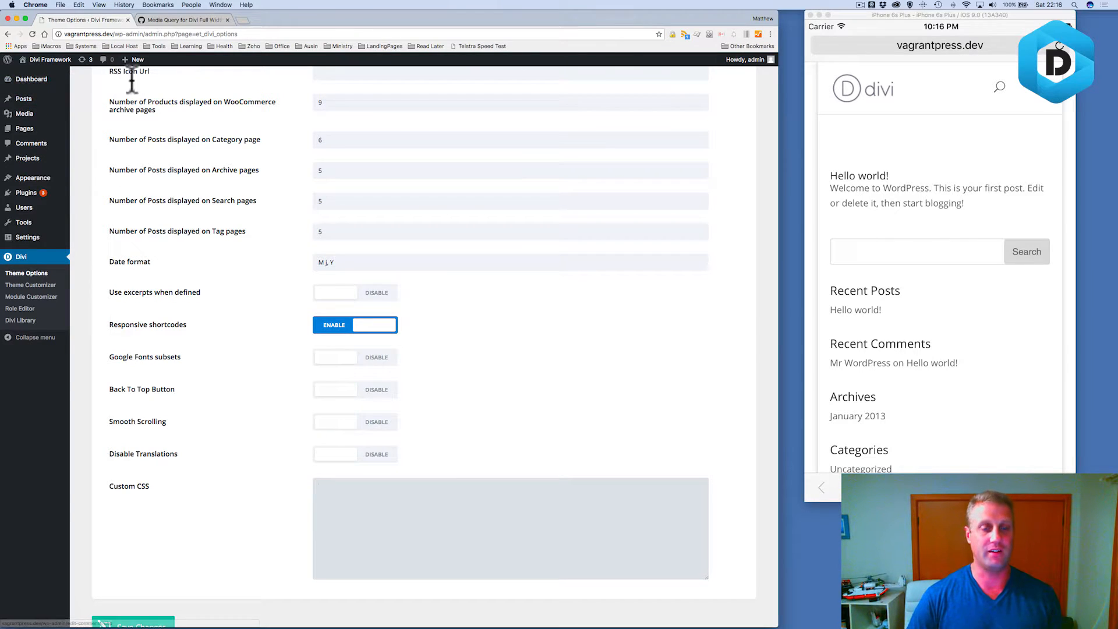
click(195, 19)
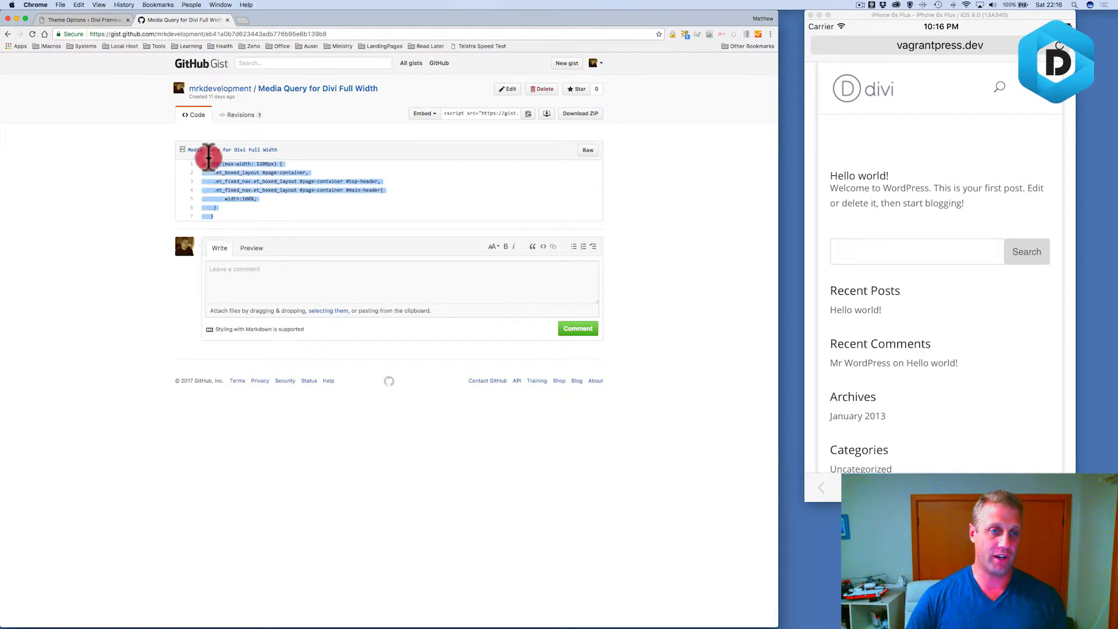
key(cmd+c)
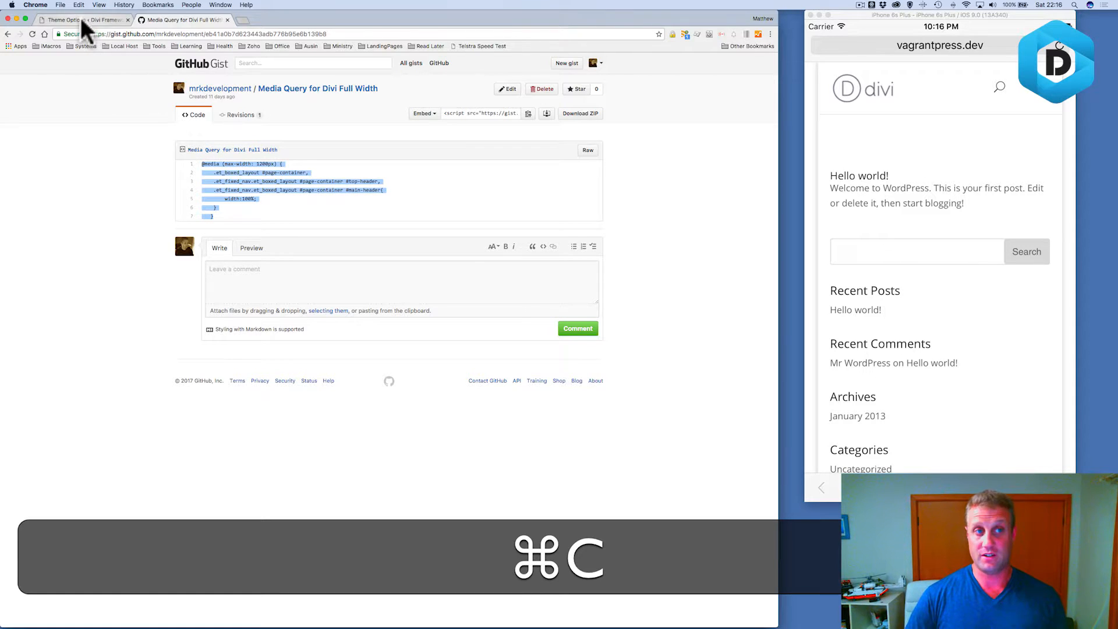
click(63, 20)
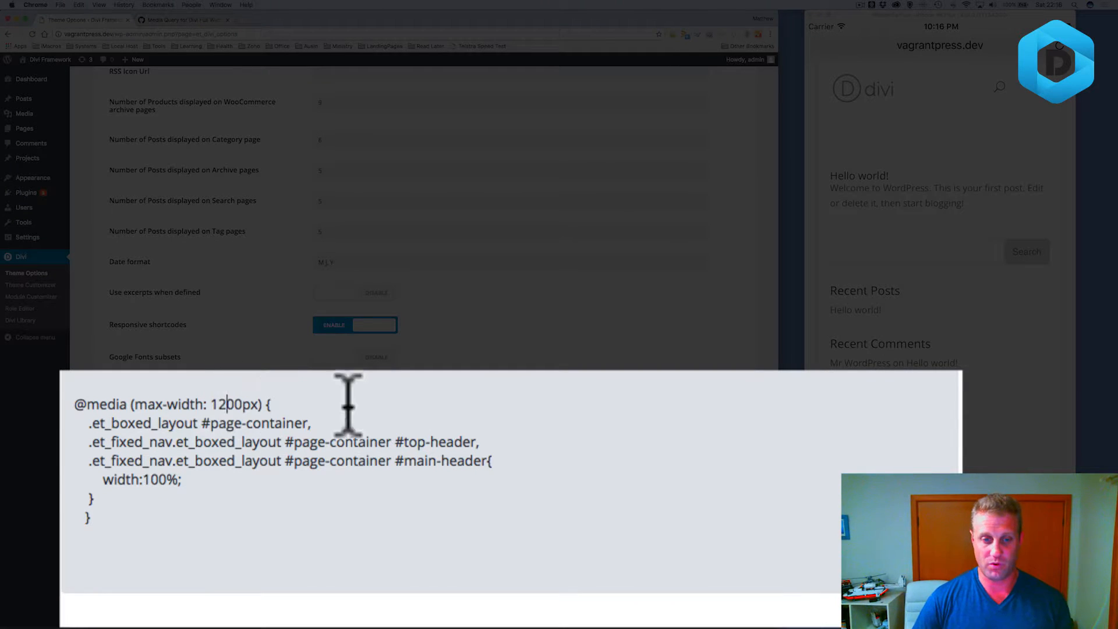
Change the media query's max-width from 1200px to 720px in Custom CSS.
key(Backspace)
text(7)
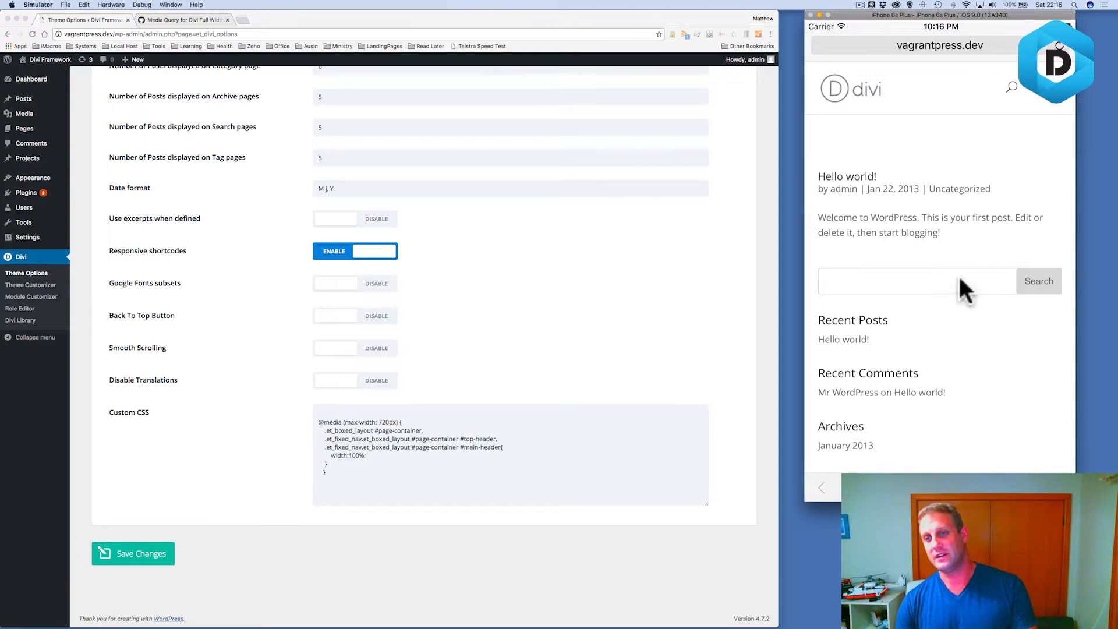
mouse_move(256, 63)
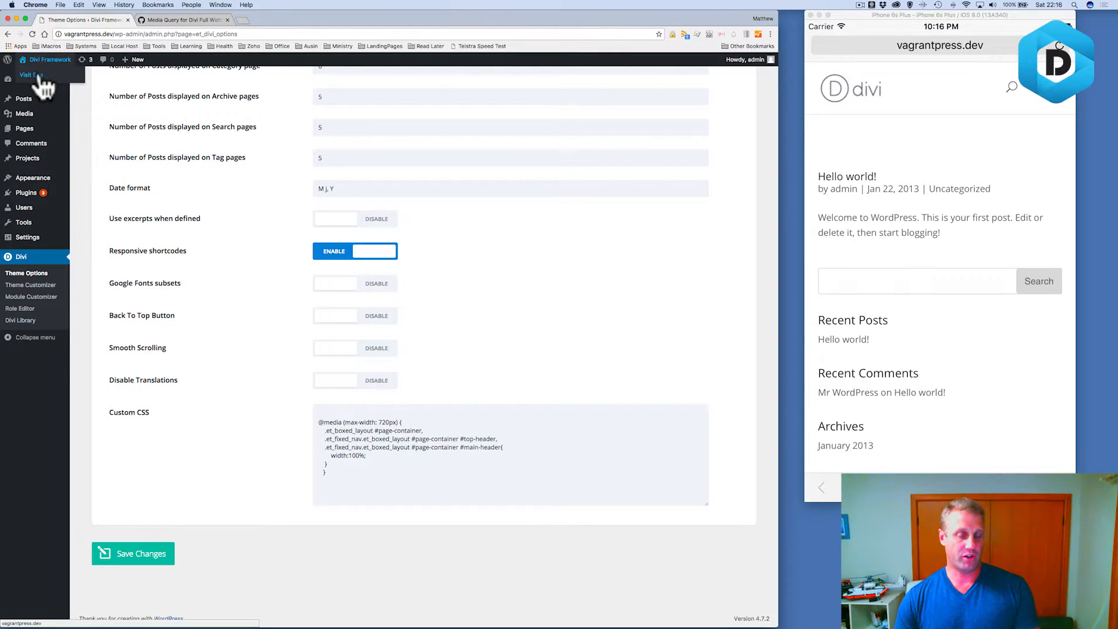
Visit the live site in Chrome DevTools and switch the device preview to Responsive.
click(32, 74)
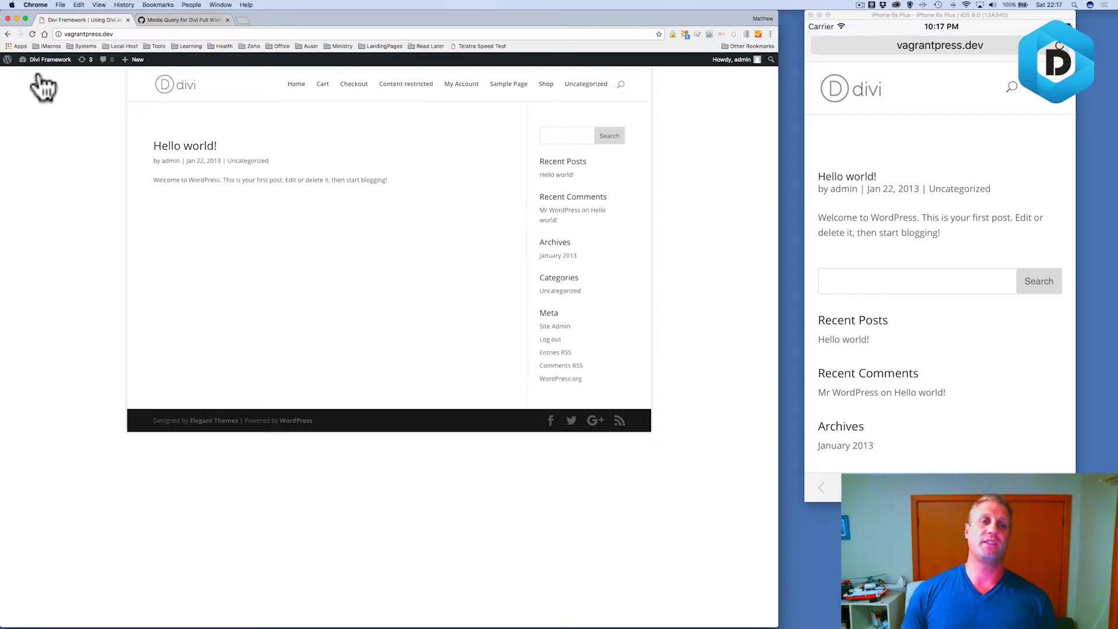
mouse_move(780, 76)
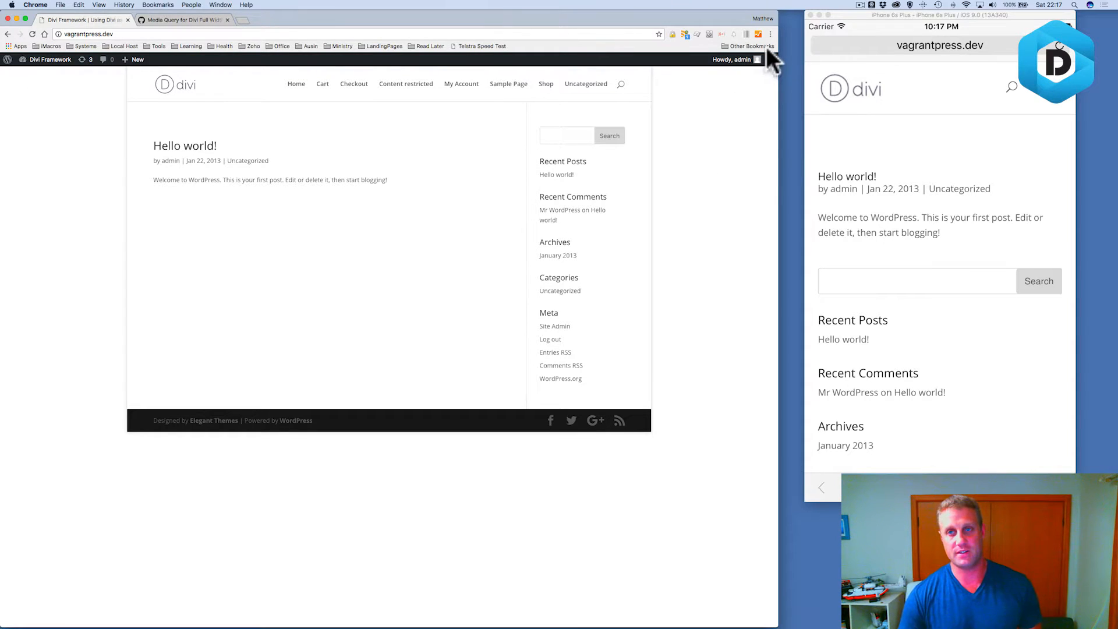
click(771, 34)
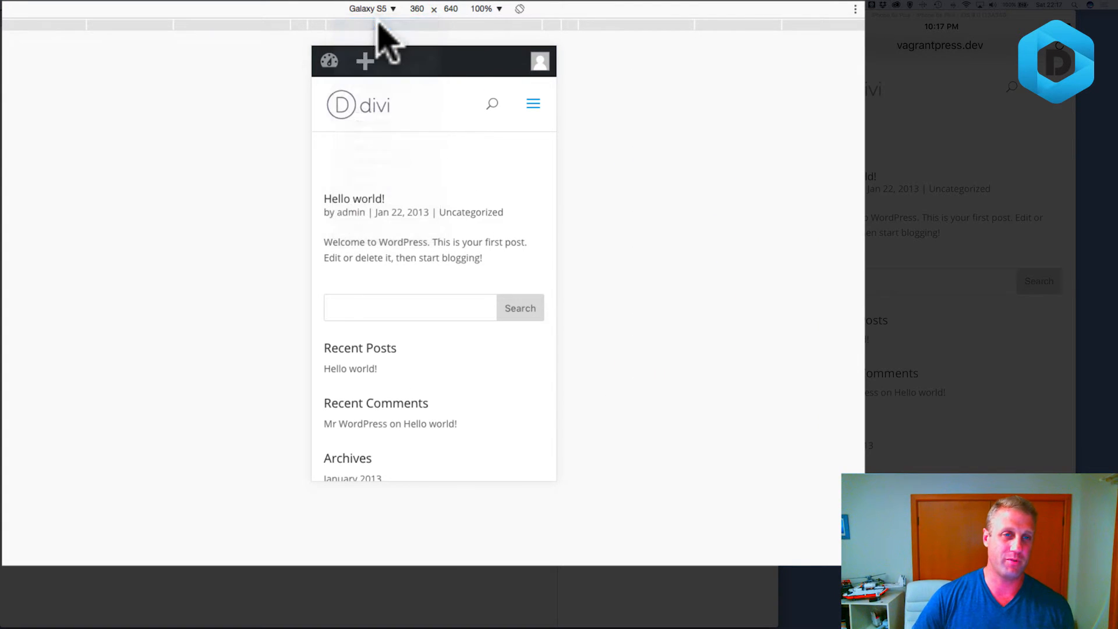
click(368, 8)
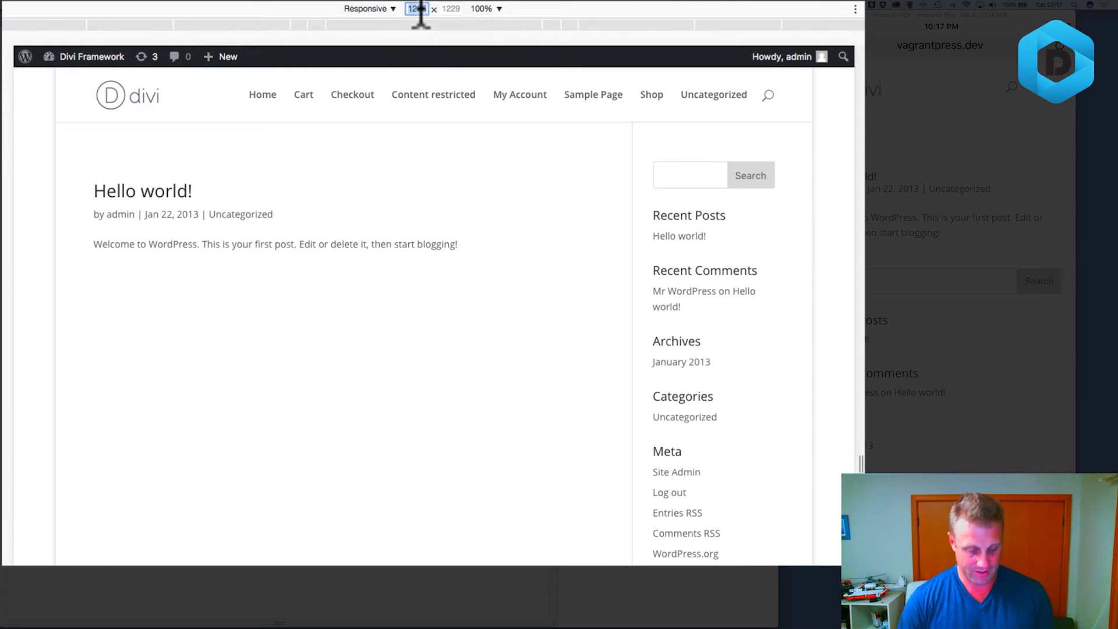